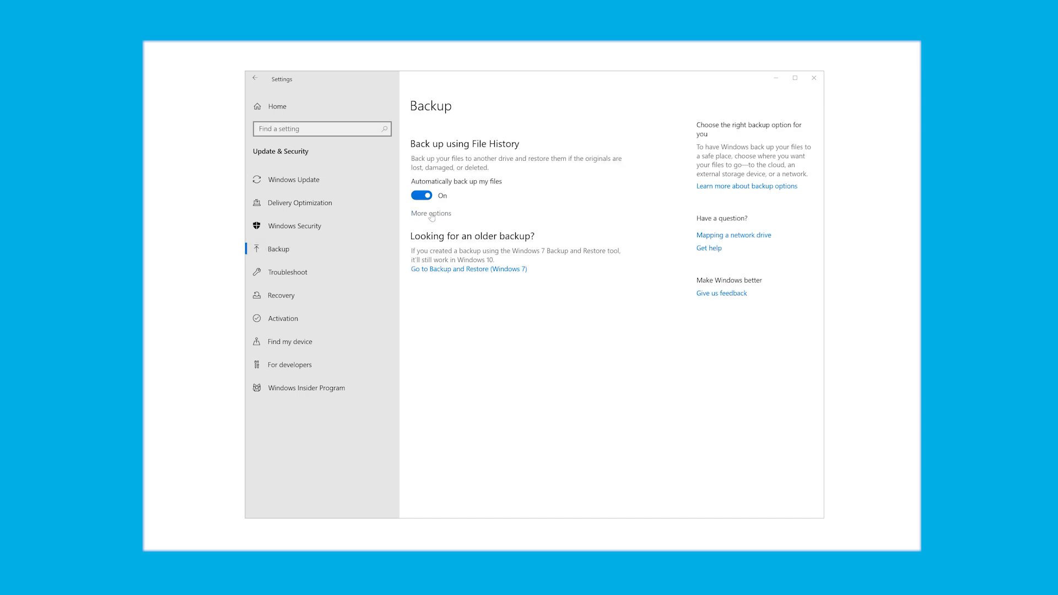
Open More options under Back up using File History on the Backup page.
{"action": "left_click", "coordinate": [430, 214]}
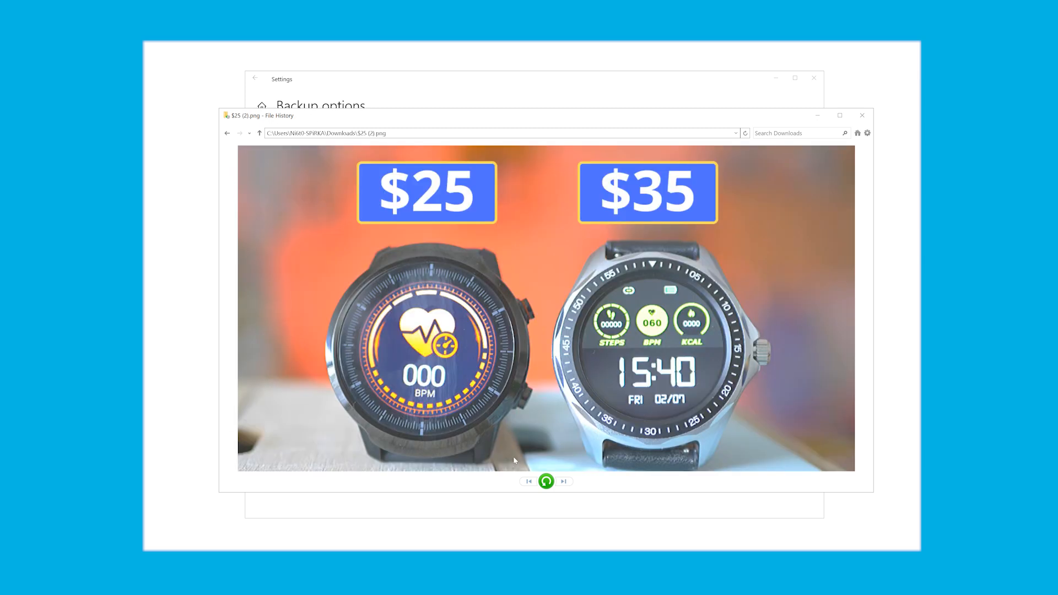